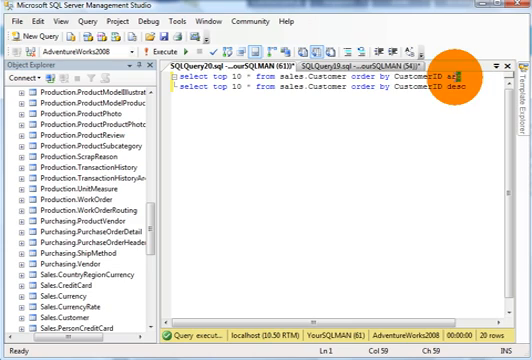
# Execute the ascending and descending TOP 10 Sales.Customer queries ordered by CustomerID.
pyautogui.click(161, 47)
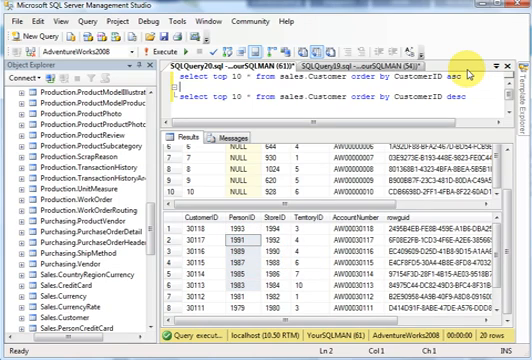
# Join the two TOP 10 queries with UNION ALL and scroll through the 20-row result.
pyautogui.write('union all')
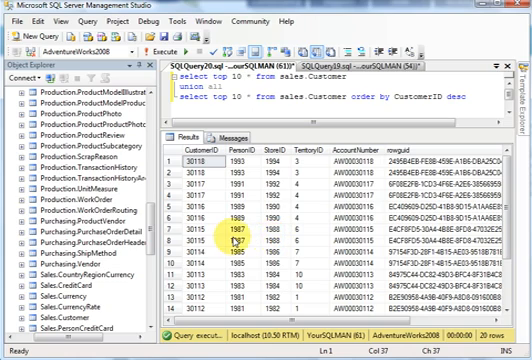
pyautogui.scroll(-3)
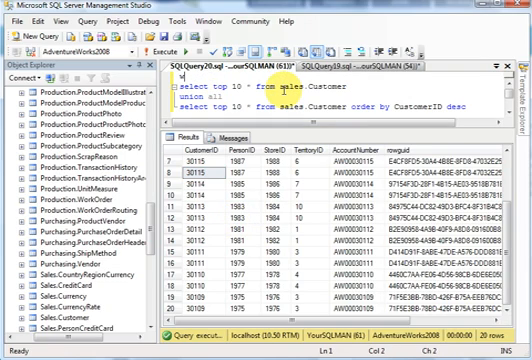
# Wrap the queries as CTEs Top10Asc and Top10Desc, then begin SELECT * FROM Top10Asc.
pyautogui.write('with')
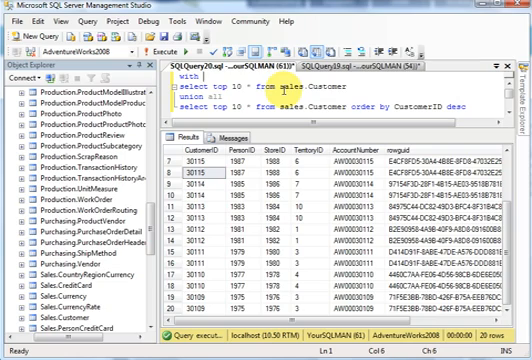
pyautogui.write('Top10Asc as')
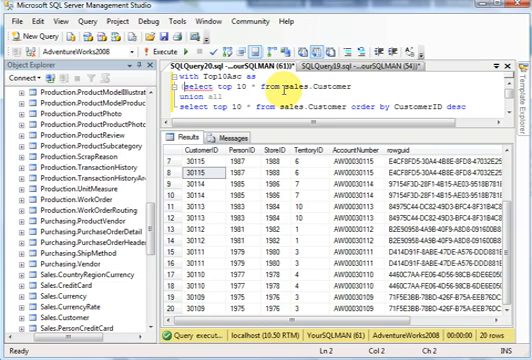
pyautogui.write('order by CustomerID asc),')
pyautogui.write('select')
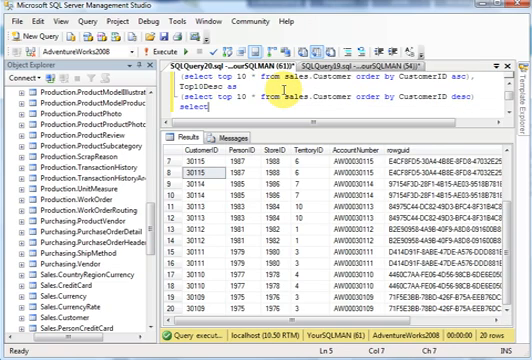
pyautogui.write('* from Top10Asc')
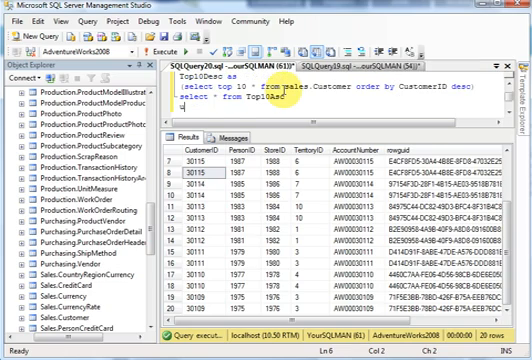
# Add UNION ALL SELECT * FROM Top10Desc, run it, and scroll the 20 customer rows.
pyautogui.write('union all')
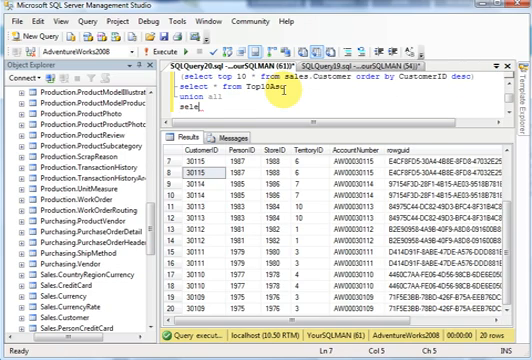
pyautogui.write('top')
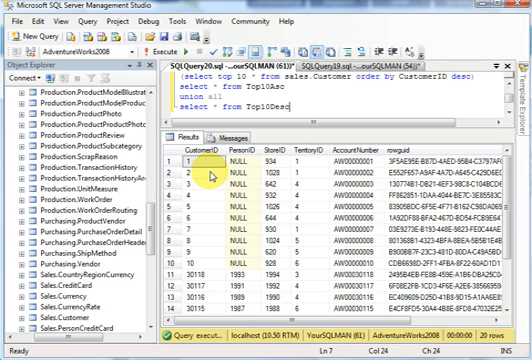
pyautogui.scroll(-3)
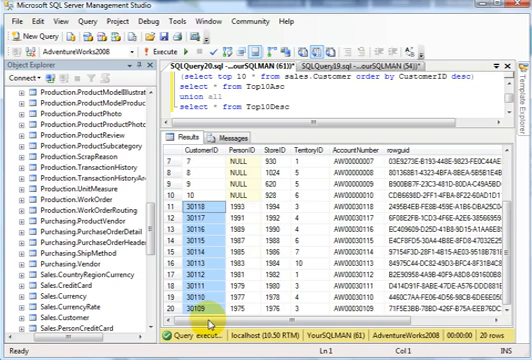